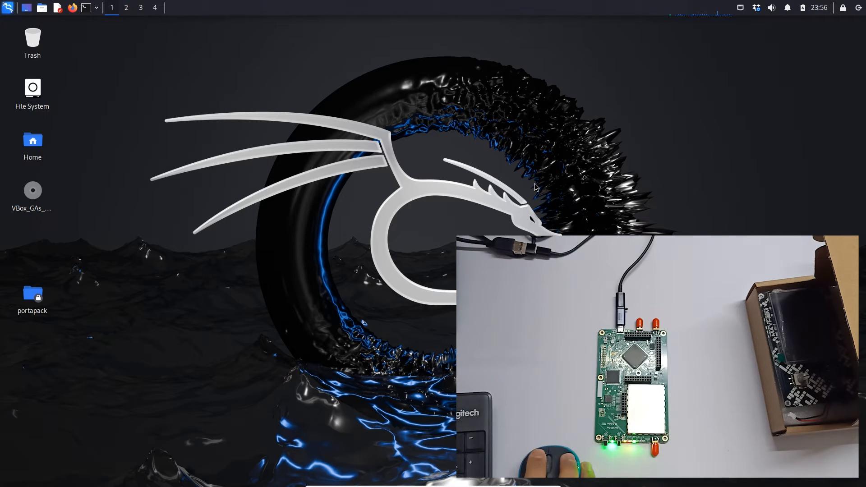
{"action": "mouse_move", "coordinate": [382, 154]}
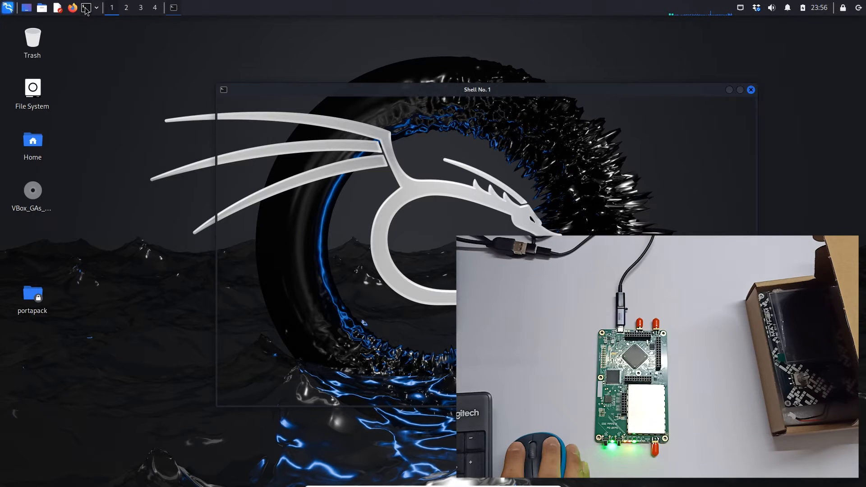
Launch a new QTerminal window from the top panel.
{"action": "left_click", "coordinate": [84, 8]}
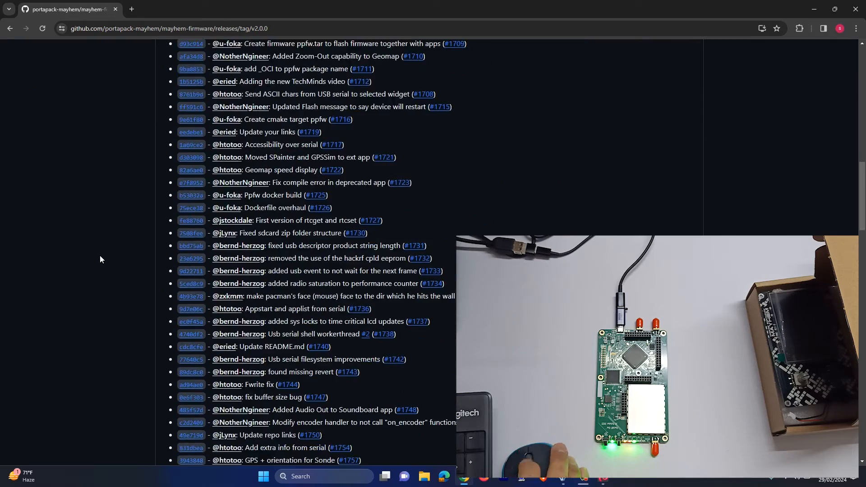
Scroll through the Mayhem firmware v2.0.0 changelog on the GitHub release page.
{"action": "scroll", "scroll_direction": "down", "scroll_amount": 3}
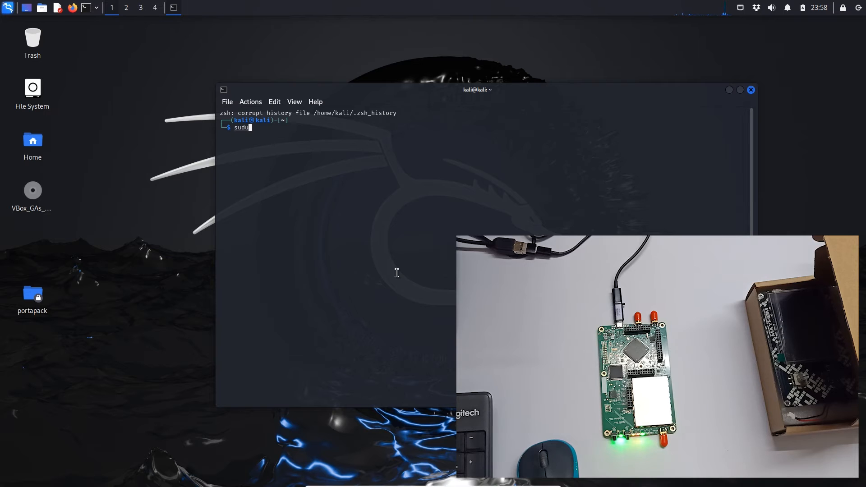
Become root with sudo su and enlarge the terminal window.
{"action": "key", "text": "Return"}
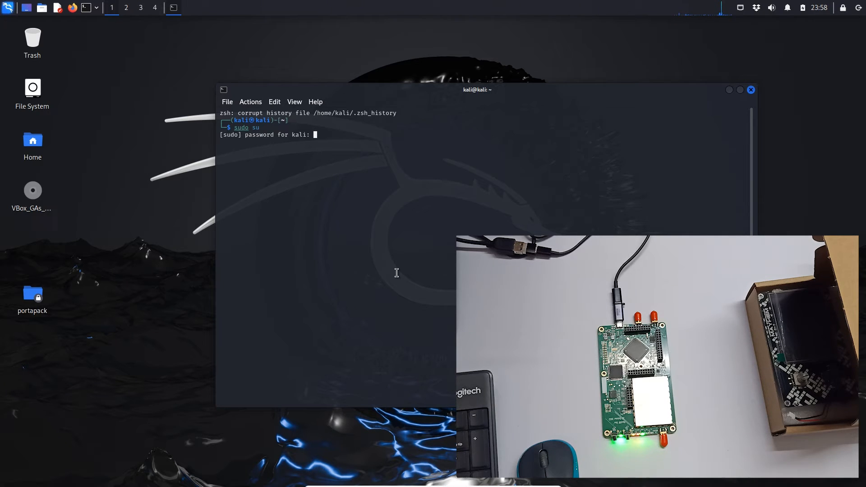
{"action": "key", "text": "Return"}
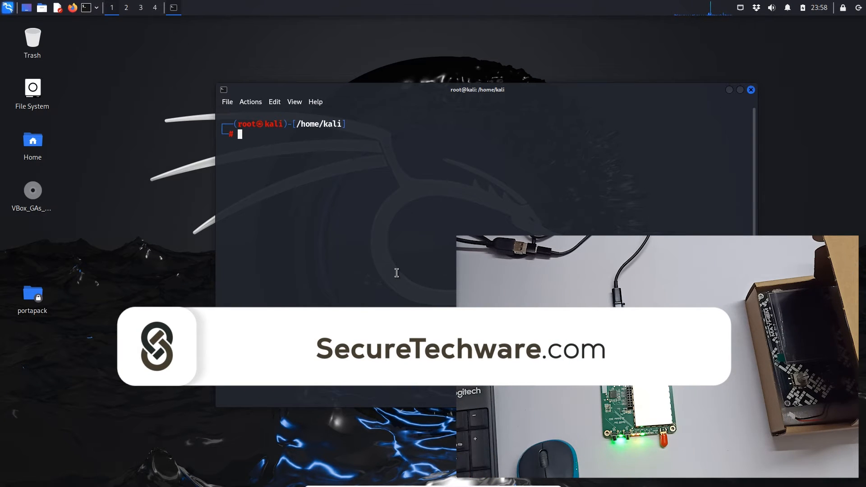
{"action": "left_click_drag", "start_coordinate": [476, 89], "coordinate": [434, 80]}
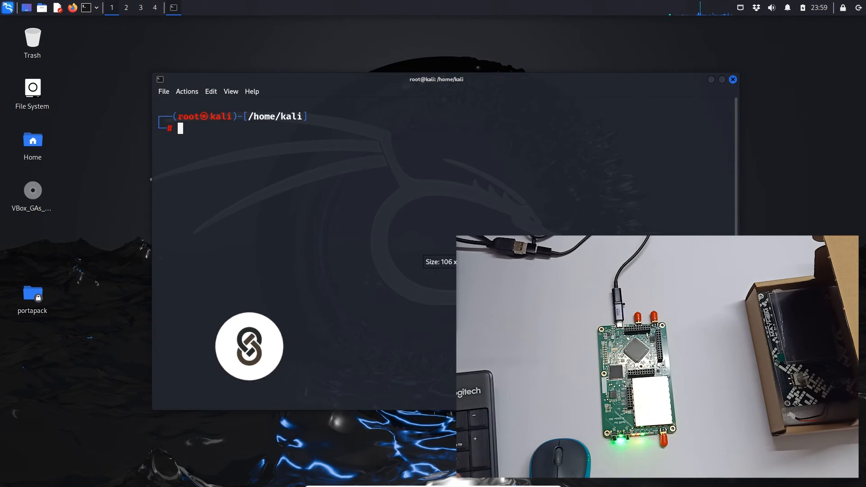
Clear the screen and enter the cd paths toward the mayhem_v2.0.0_FIRMWARE and hackrf firmware-bin folders.
{"action": "type", "text": "clear"}
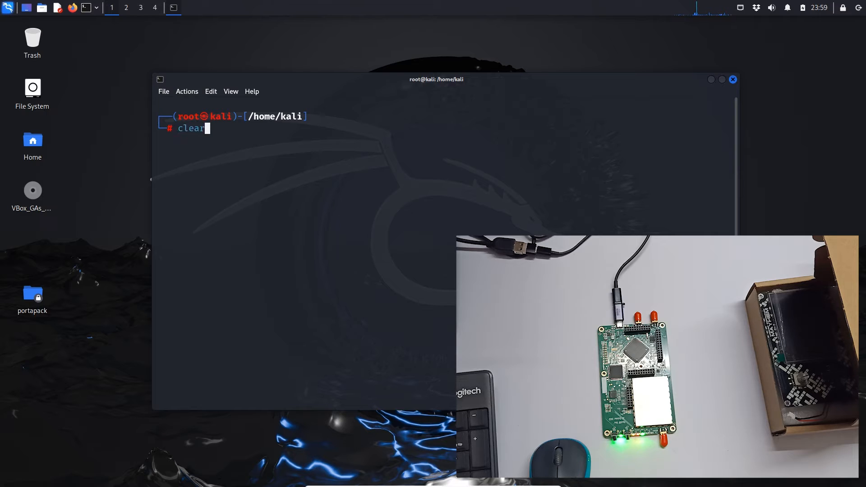
{"action": "type", "text": "cd mayhem_v2.0.0_FIRMWARE"}
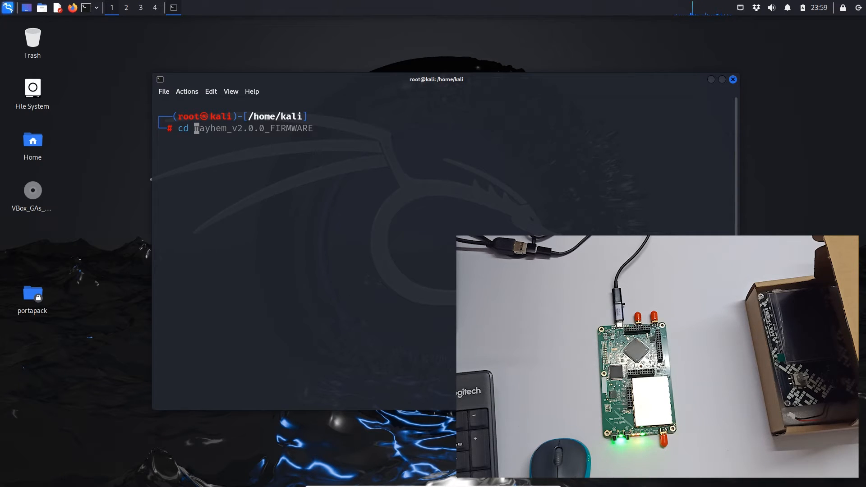
{"action": "type", "text": "/media/sf_shared/hackrf-2024.02.1/hackrf-2024.02.1/firmware-bin"}
{"action": "type", "text": "ls"}
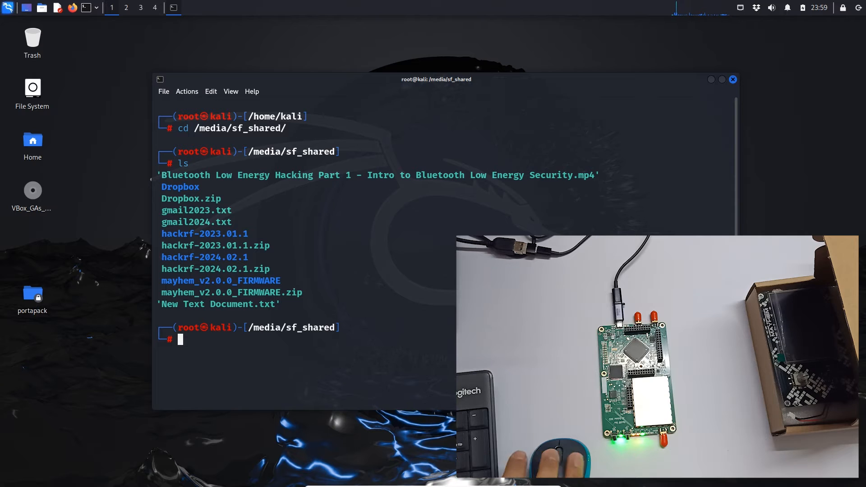
Copy the mayhem_v2.0.0_FIRMWARE folder name, change into /media/sf_shared/ and list its files.
{"action": "left_click_drag", "start_coordinate": [163, 280], "coordinate": [302, 292]}
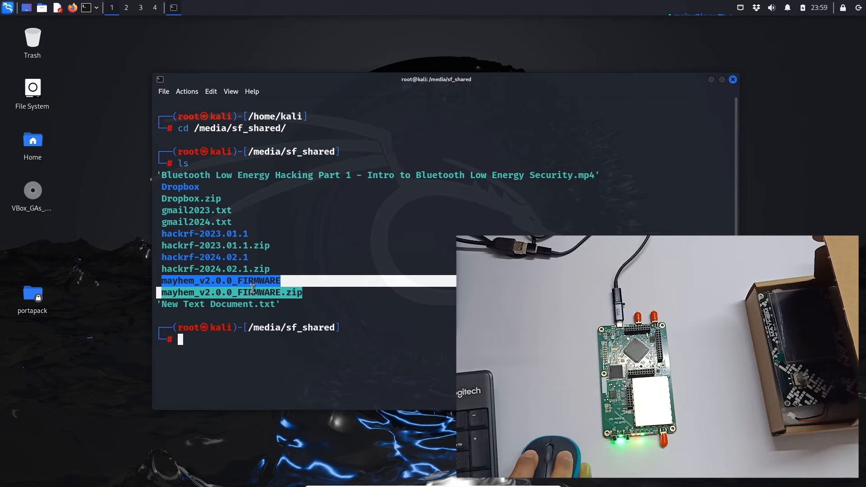
{"action": "type", "text": "cd /media/sf_shared/"}
{"action": "type", "text": "cd mayhem_v2.0.0_FIRMWARE"}
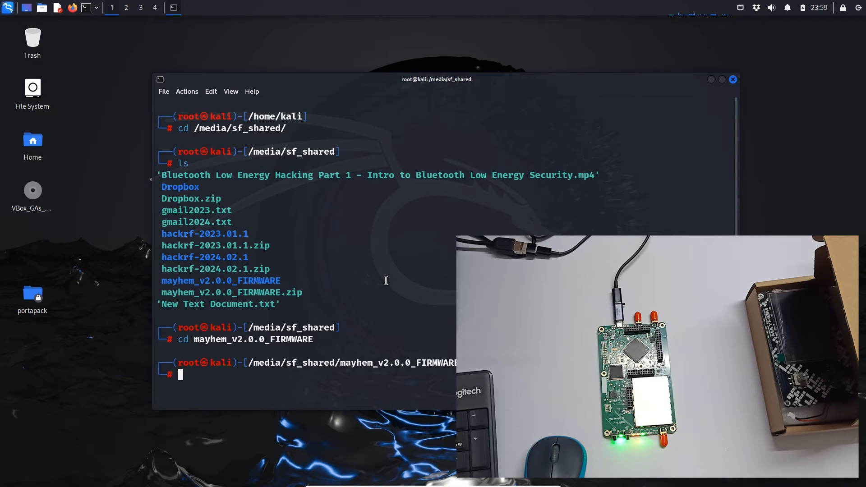
{"action": "type", "text": "ls"}
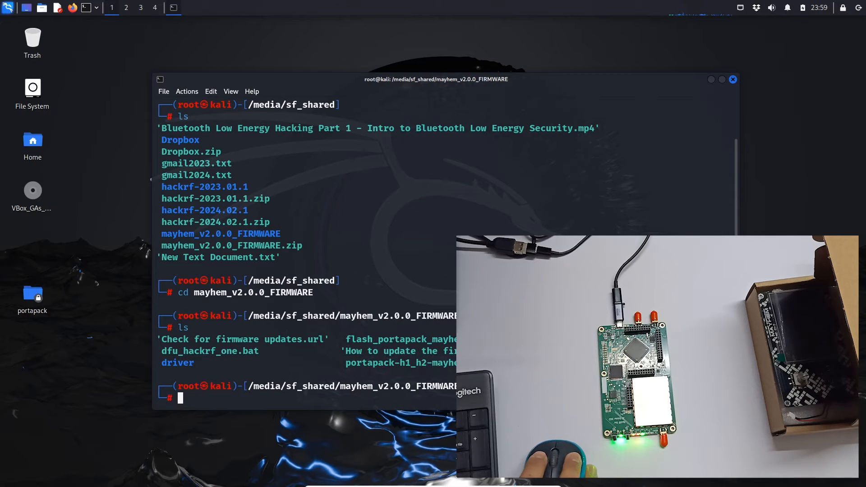
Clear the terminal screen after checking the HackRF details.
{"action": "type", "text": "clear"}
{"action": "type", "text": "hackrf_info"}
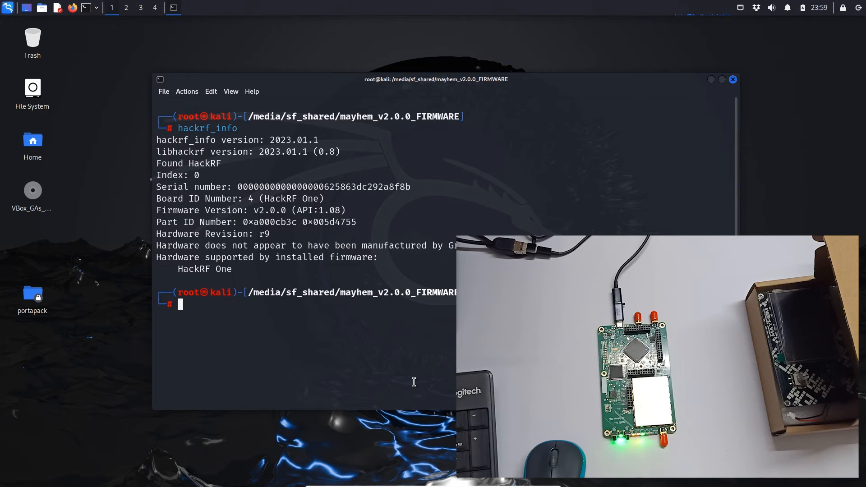
{"action": "type", "text": "clear"}
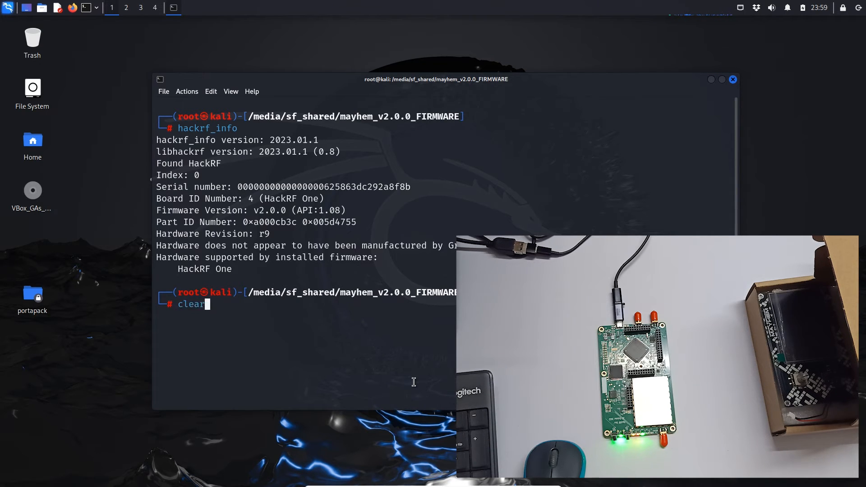
{"action": "key", "text": "Return"}
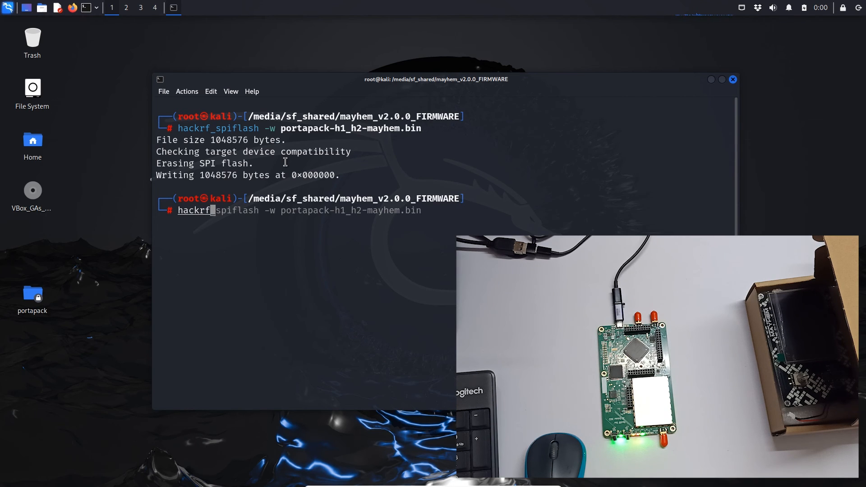
Run hackrf_info and highlight the Firmware Version line reporting v2.0.0.
{"action": "type", "text": "hackrf_info"}
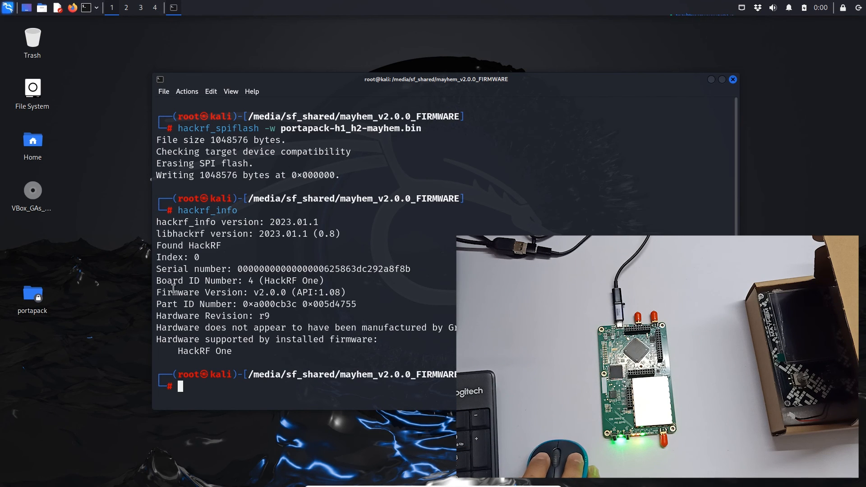
{"action": "double_click", "coordinate": [211, 292]}
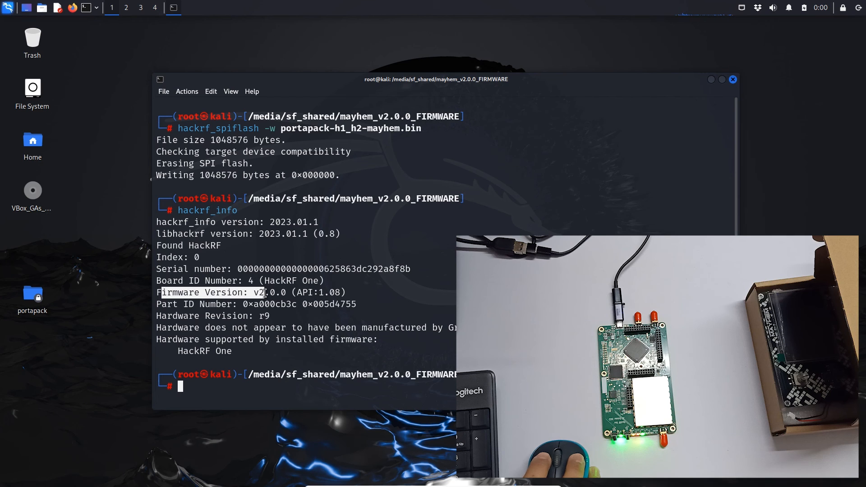